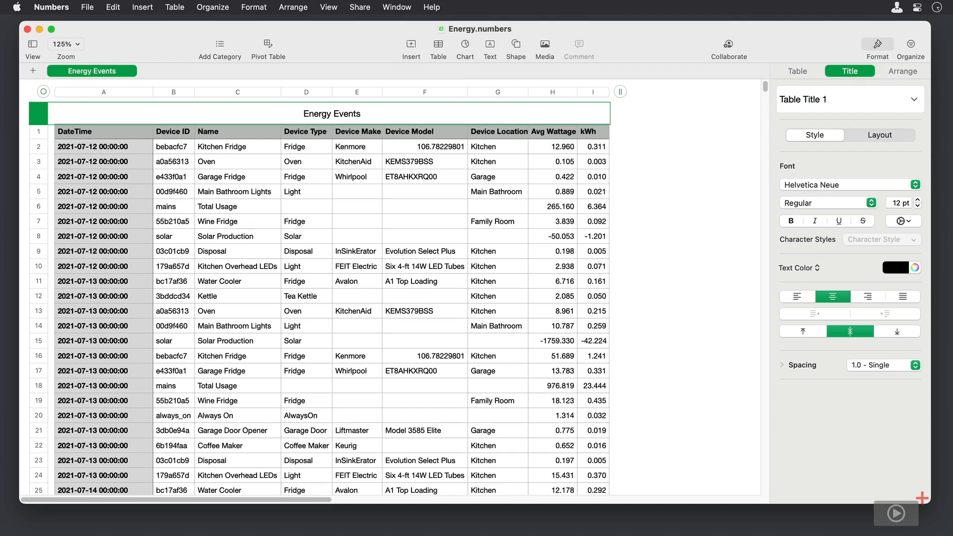
mouse_move(225, 148)
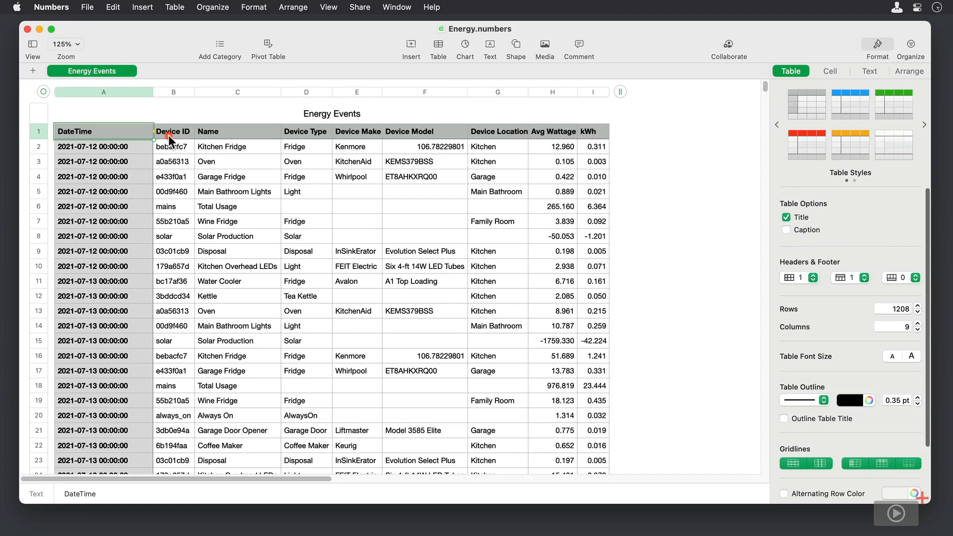
Title the blank column F header cell 'Device Model' in the Energy Events table
left_click(424, 131)
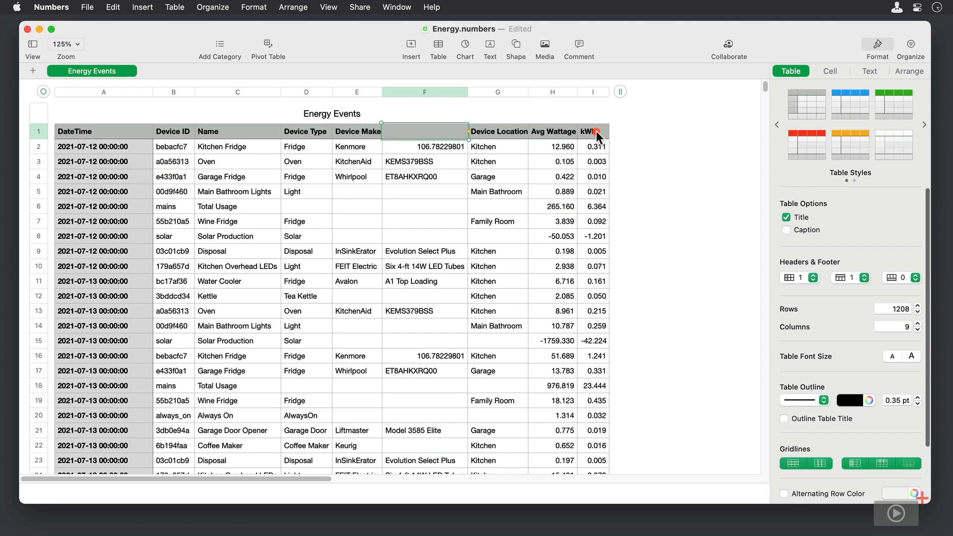
type("Device Model")
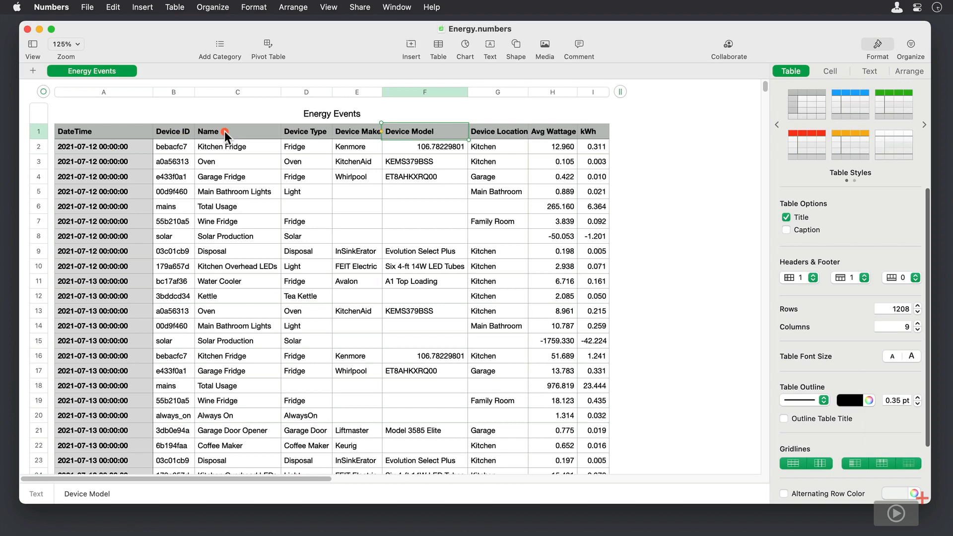
mouse_move(306, 139)
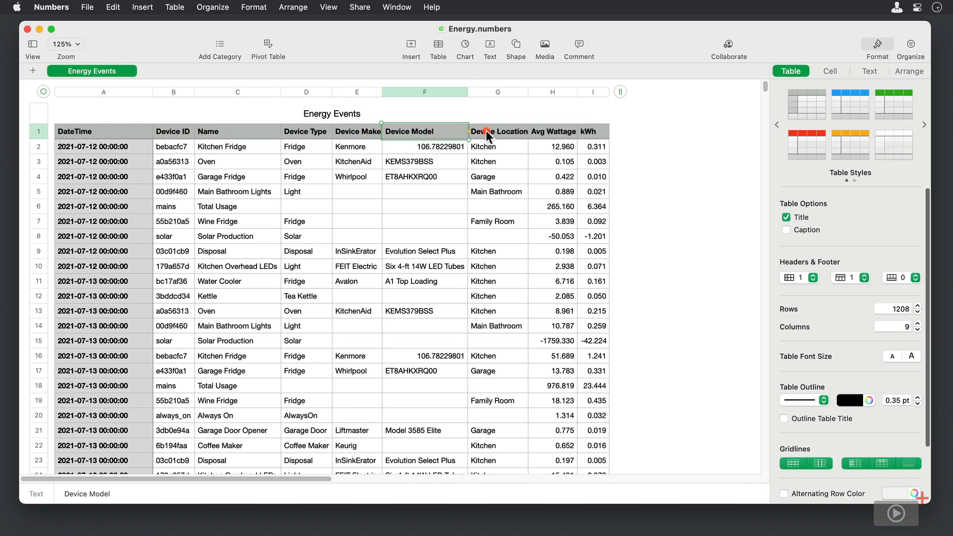
mouse_move(586, 143)
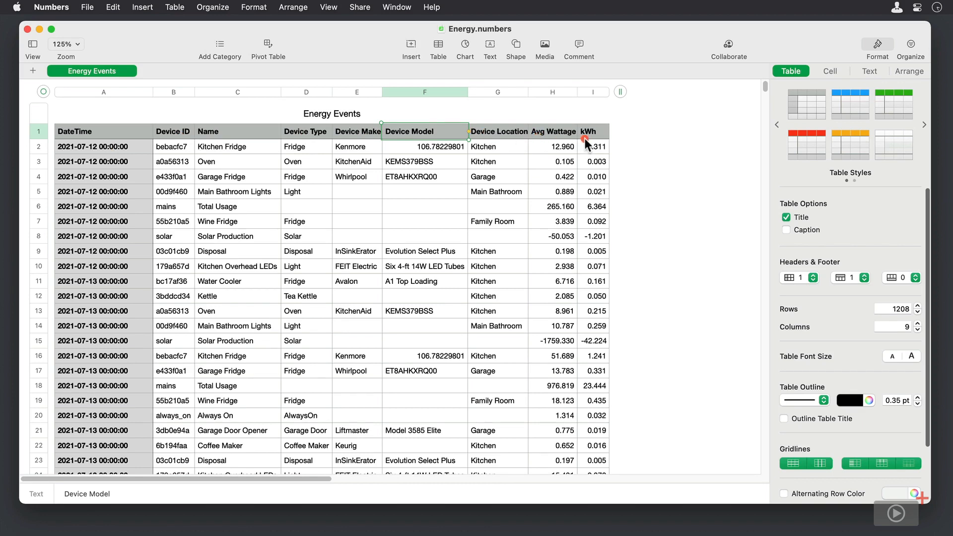
mouse_move(602, 143)
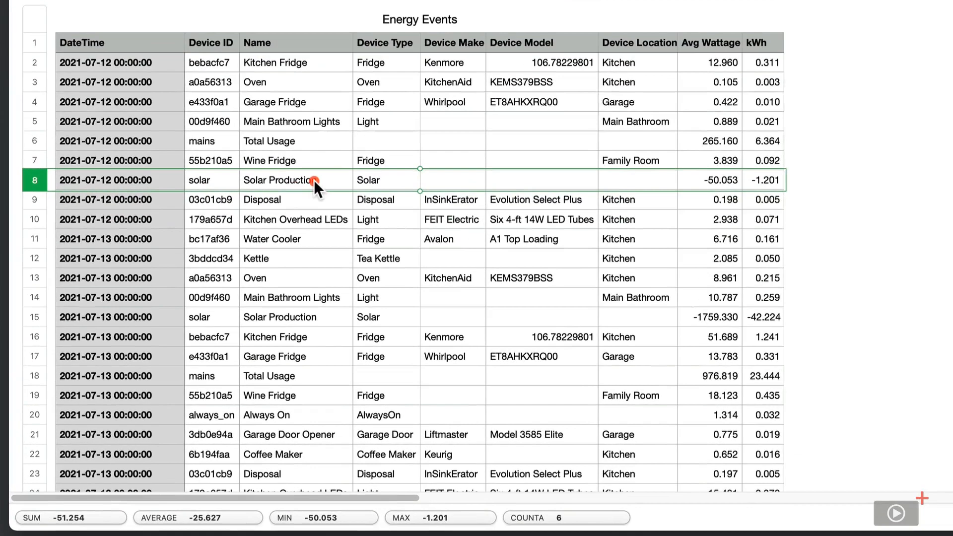
mouse_move(746, 216)
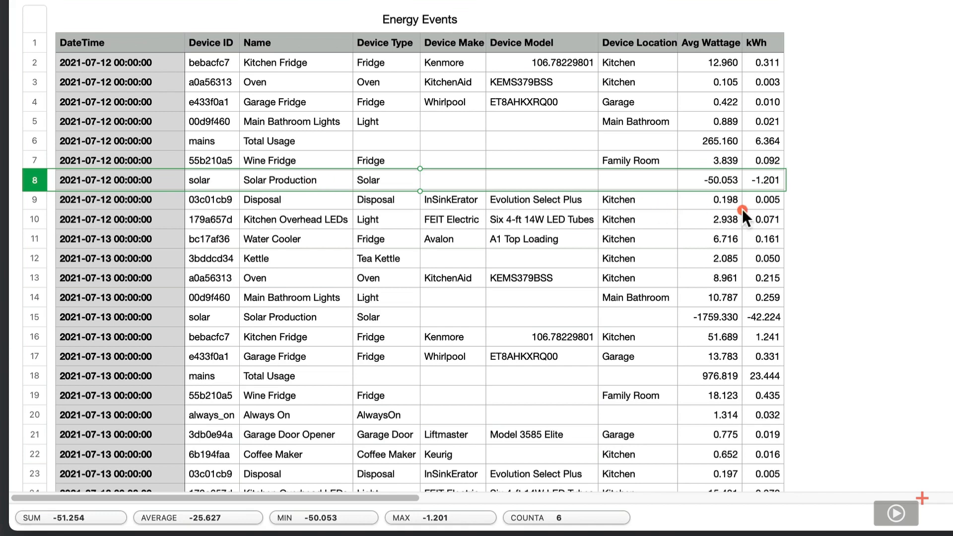
mouse_move(781, 188)
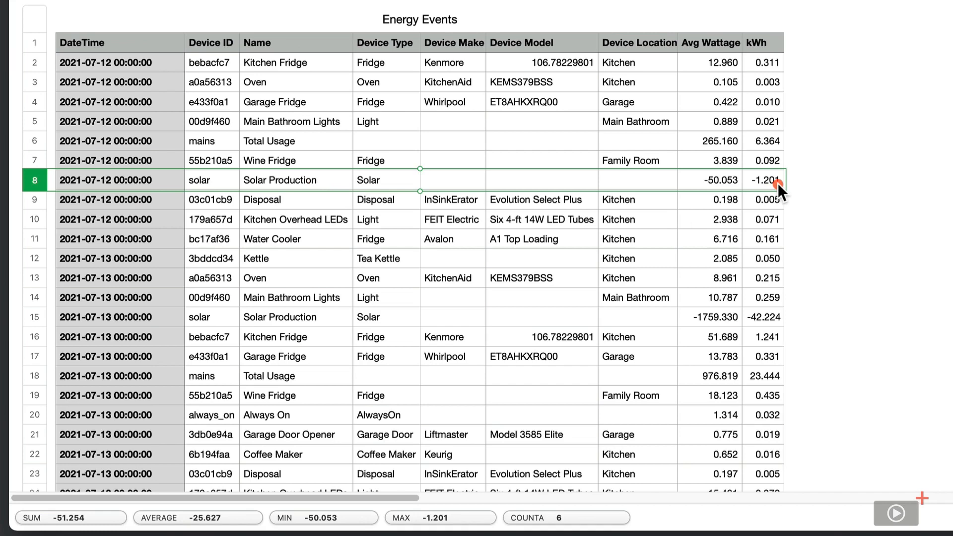
mouse_move(778, 325)
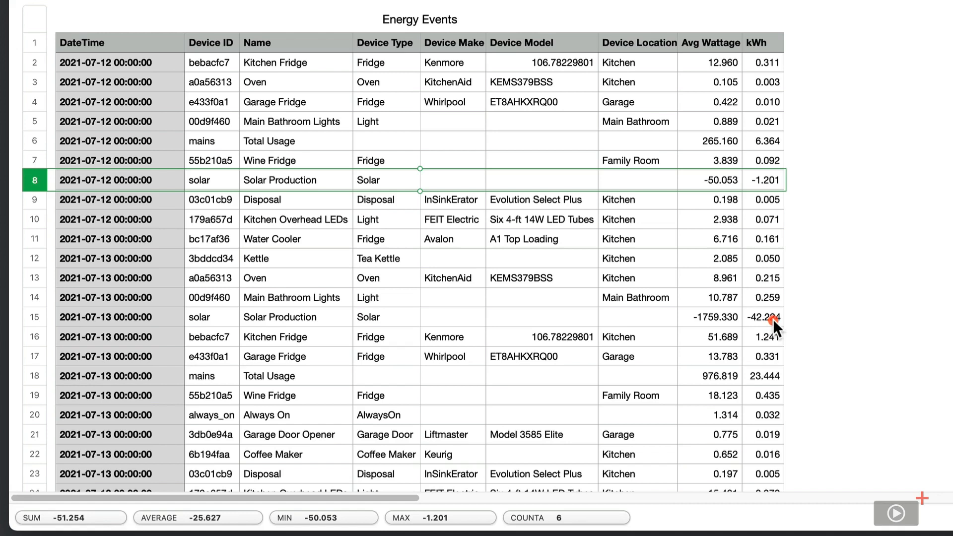
left_click(765, 317)
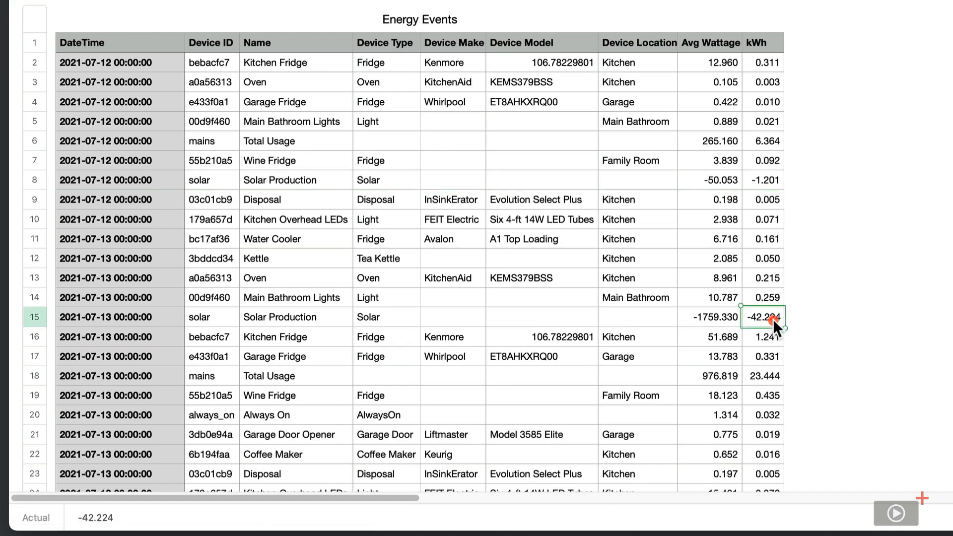